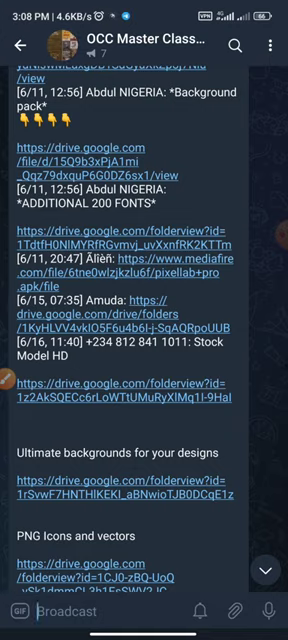
Scroll up through the OCC Master Class group messages to find a shared Drive folder link.
click(100, 592)
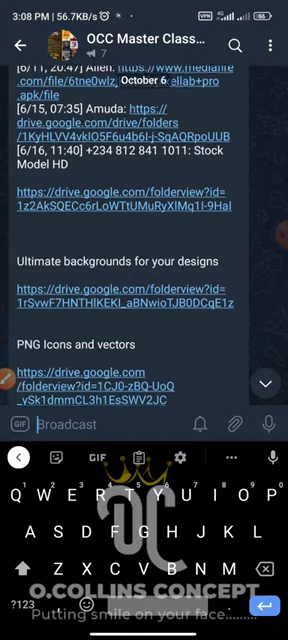
scroll(up, 3)
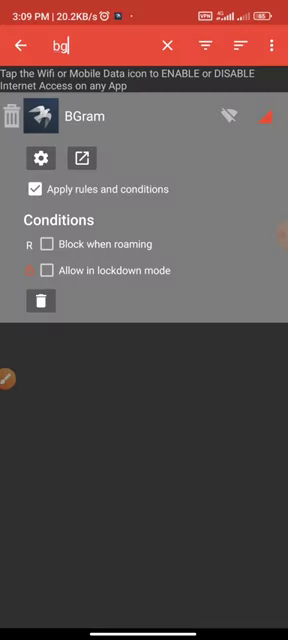
Clear the app search and filter the firewall list for 'edg' to find the Edge browser.
click(168, 48)
text(r)
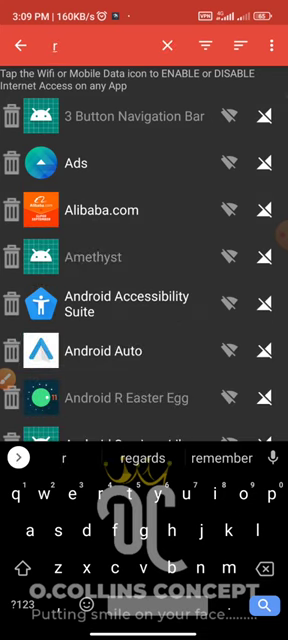
text(edg)
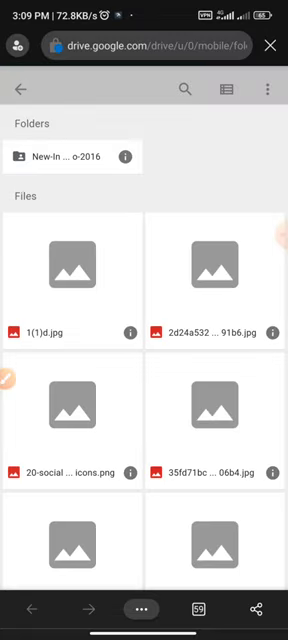
Scroll the shared folder's Files section until the image thumbnails load.
scroll(down, 3)
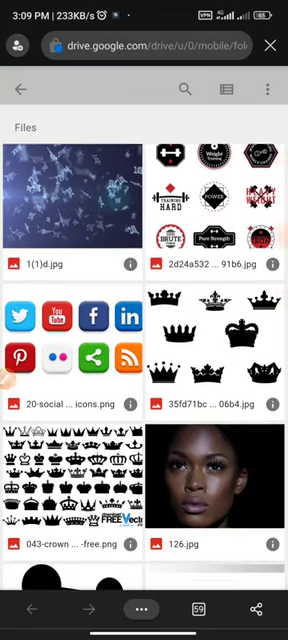